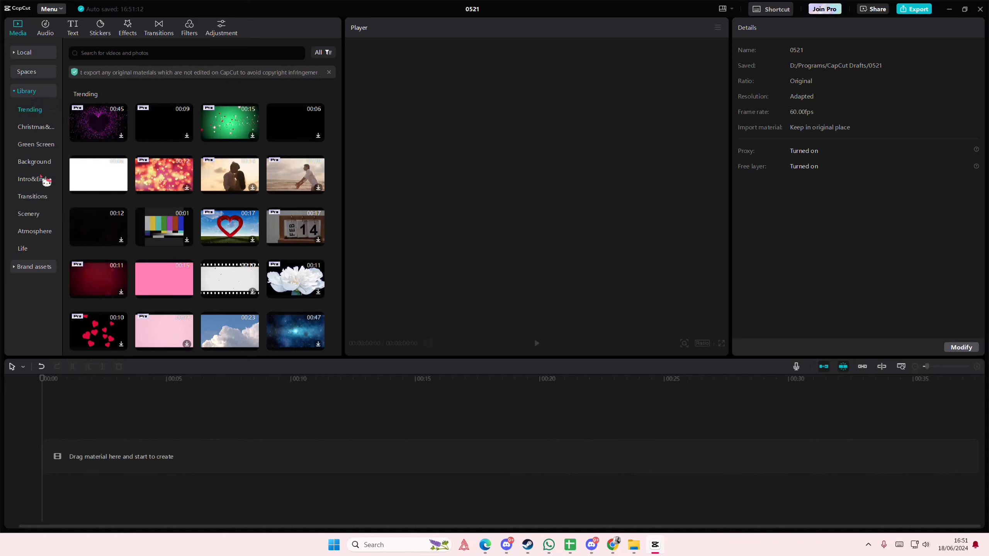
# Show the Library's Background stock clips and scroll through the category.
pyautogui.click(34, 162)
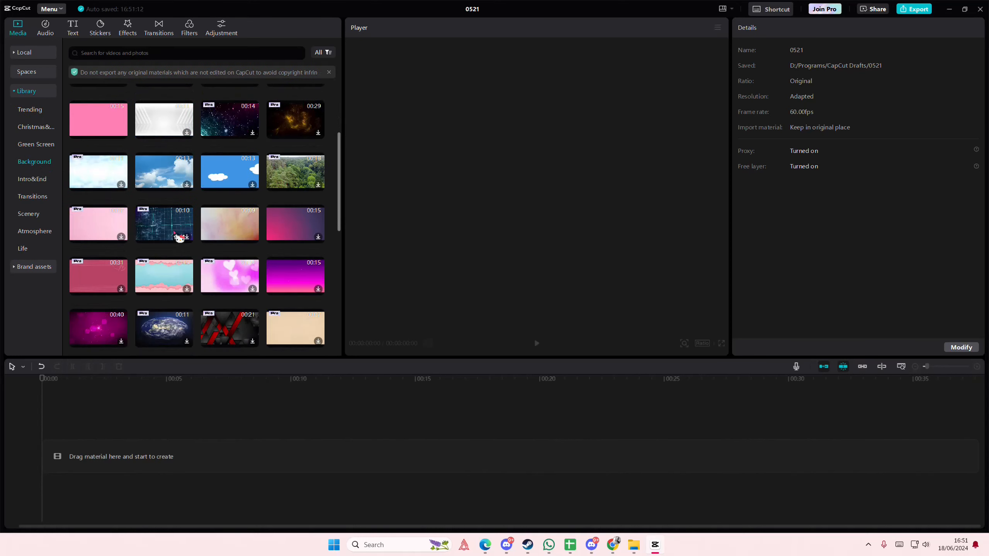
pyautogui.scroll(-3)
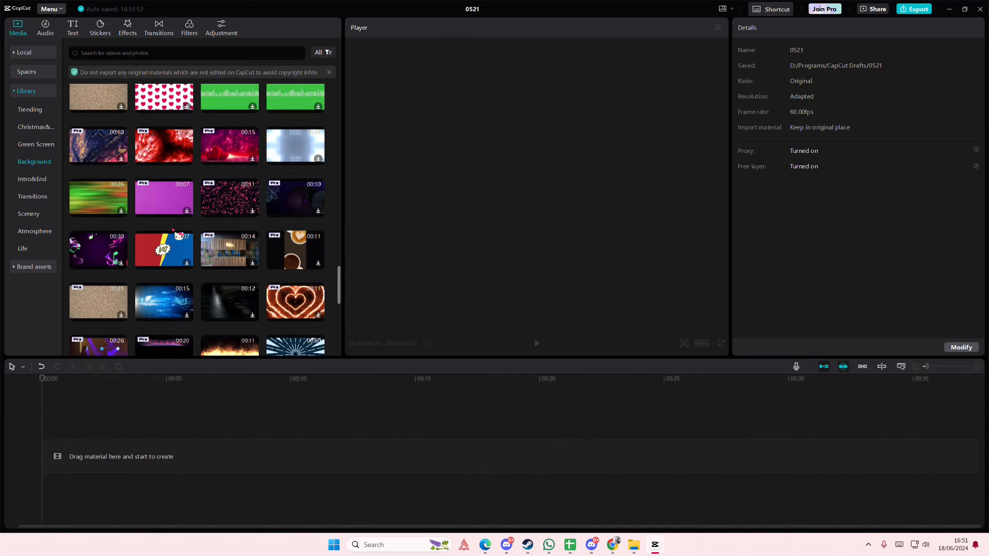
pyautogui.scroll(-3)
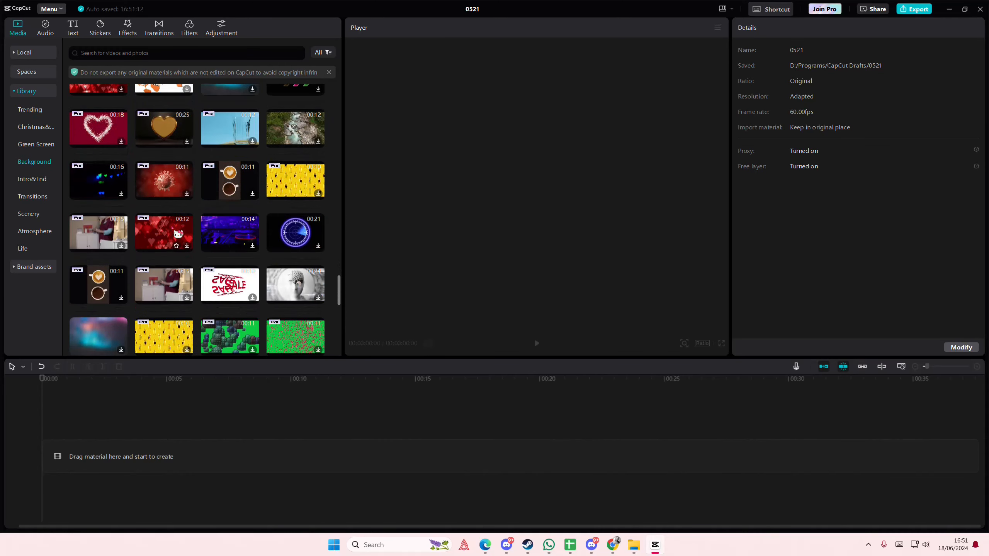
pyautogui.scroll(-3)
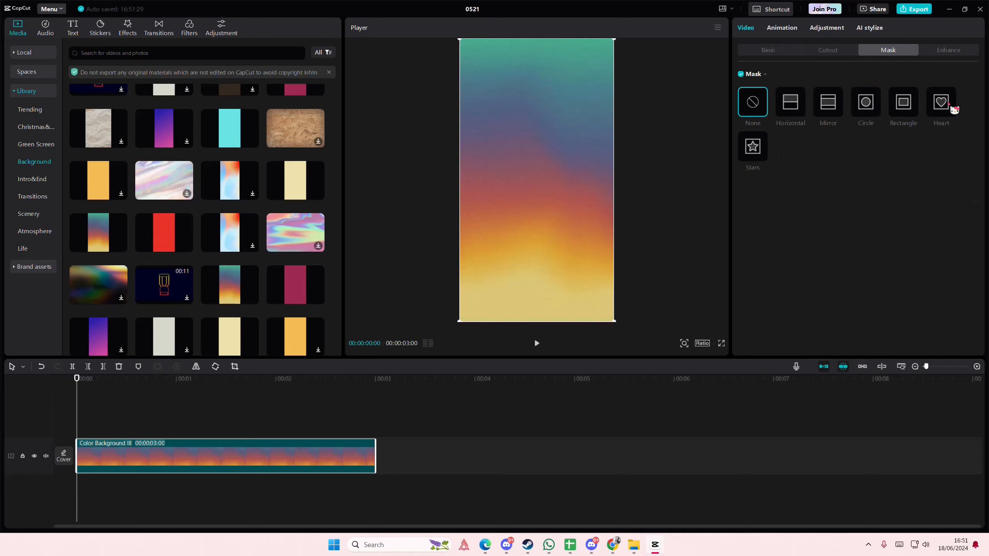
# Give the gradient clip a Circle mask after briefly trying the Heart mask.
pyautogui.click(940, 102)
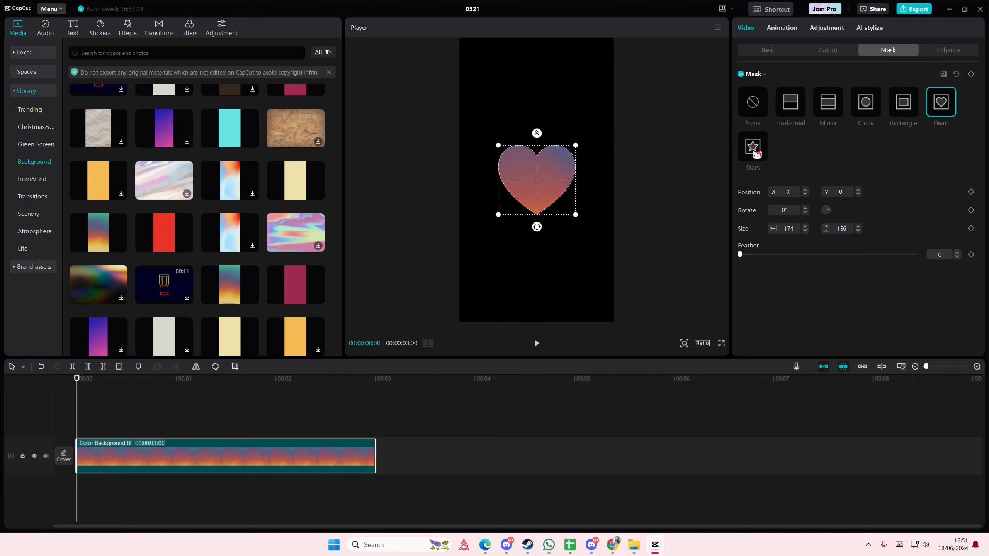
pyautogui.click(865, 102)
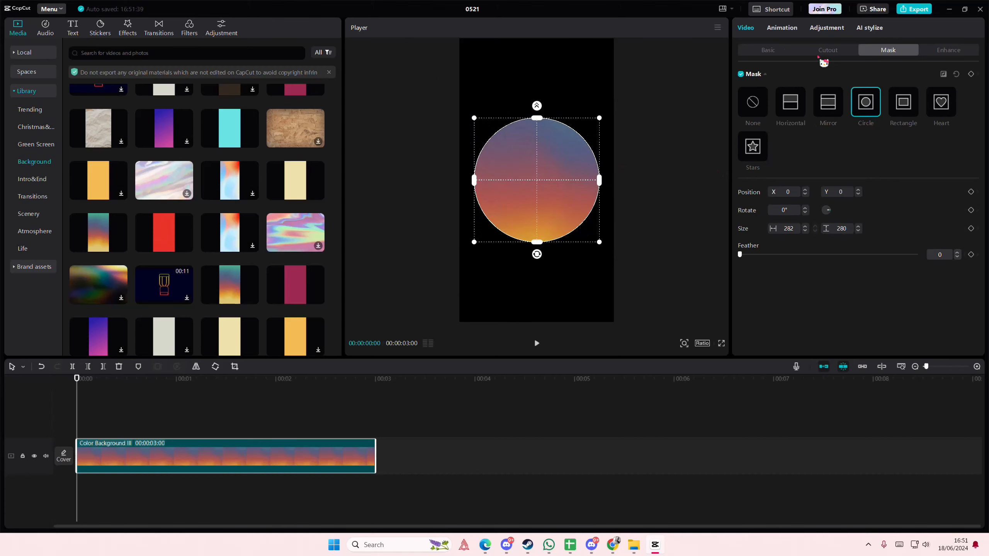
pyautogui.click(768, 50)
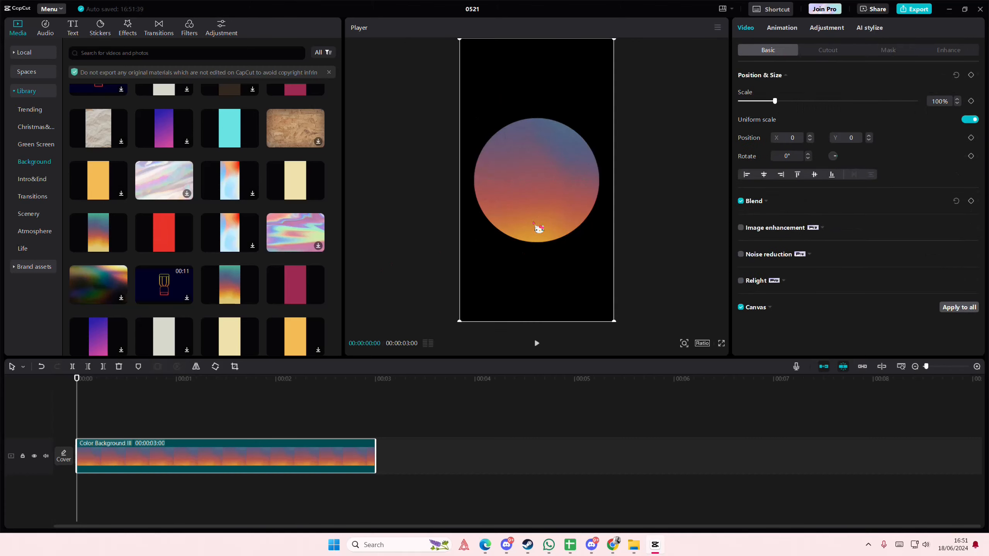
# Make the circle a compound clip, offset its cutout into a crescent, and add a gradient layer.
pyautogui.rightClick(226, 455)
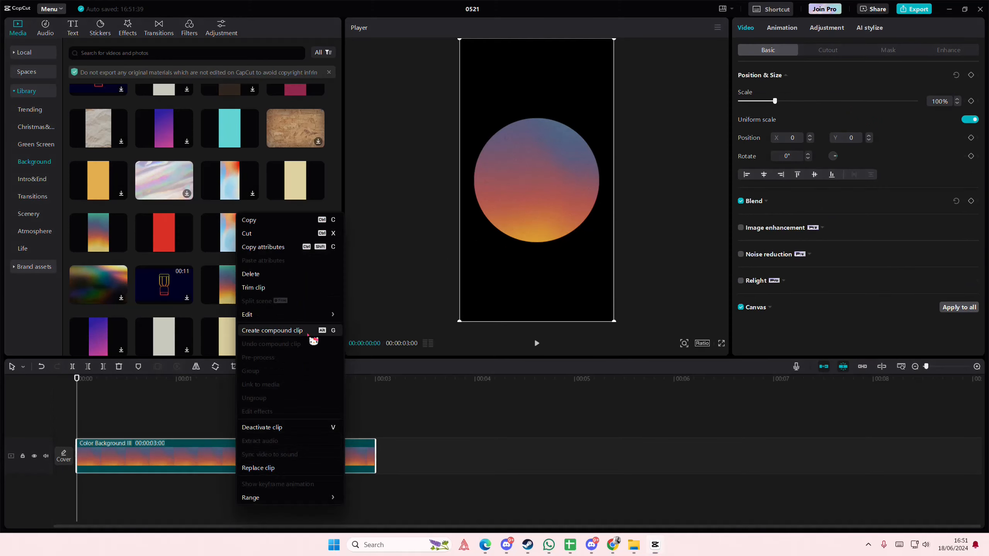
pyautogui.click(272, 330)
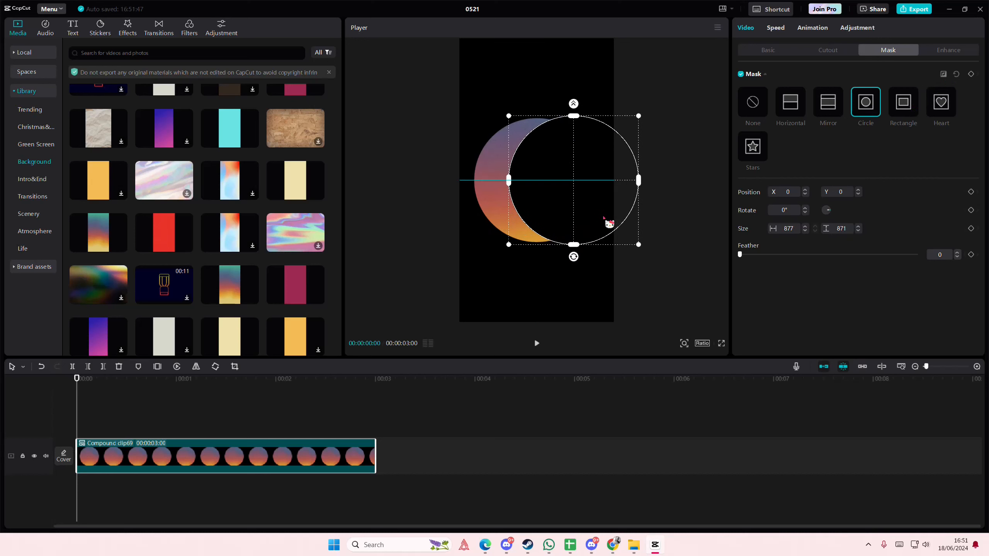
pyautogui.moveTo(573, 180); pyautogui.dragTo(565, 170)
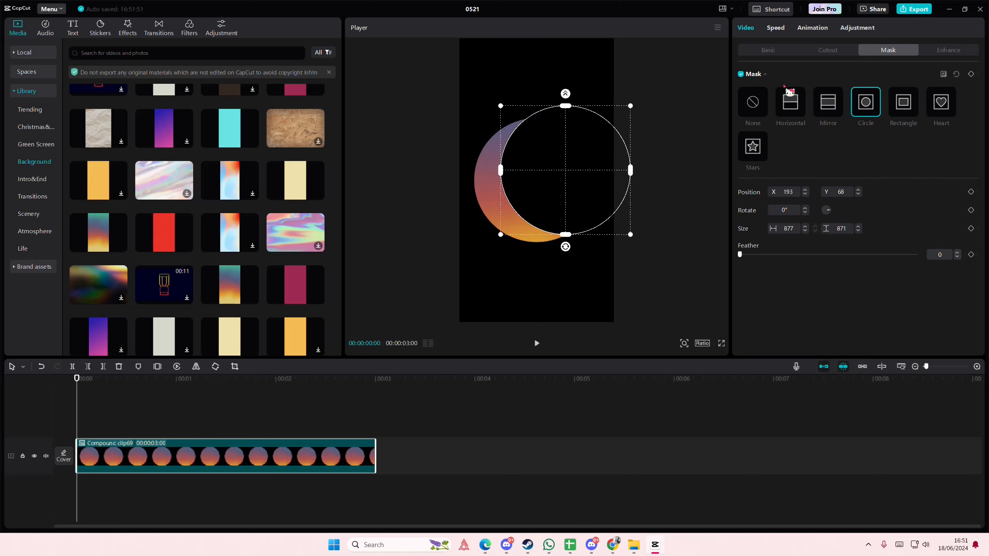
pyautogui.click(767, 50)
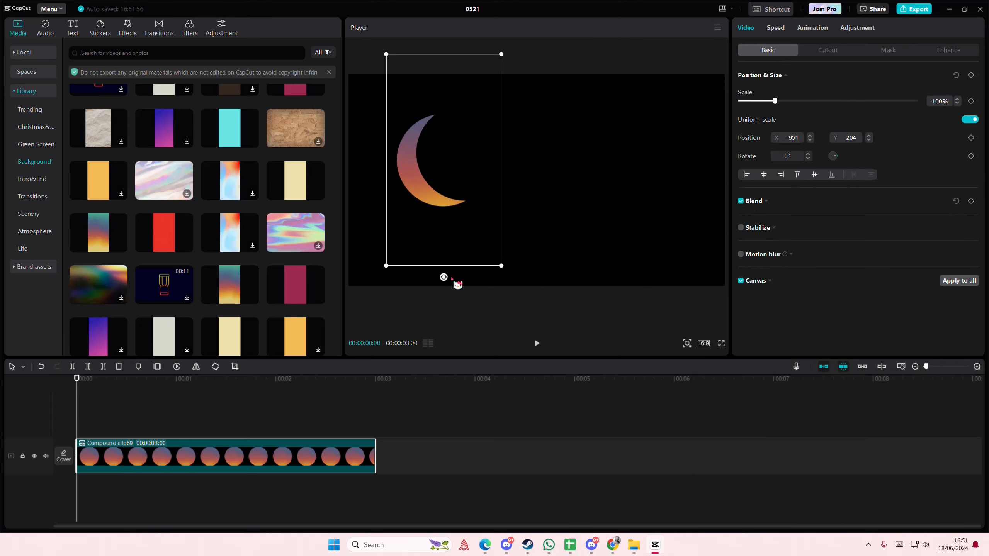
pyautogui.moveTo(443, 277); pyautogui.dragTo(492, 265)
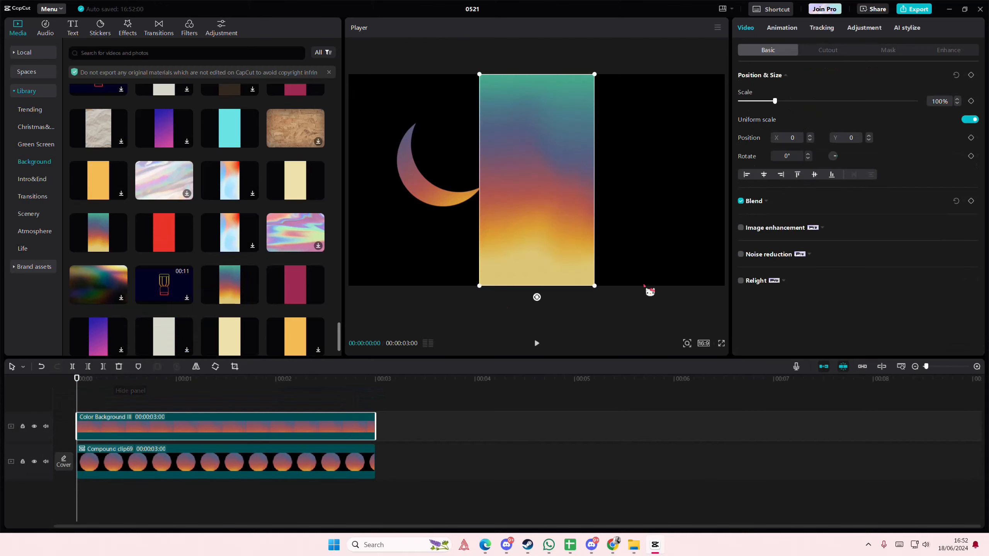
# Circle-mask the new gradient layer and arrange circle copies as petals around a centre.
pyautogui.click(888, 50)
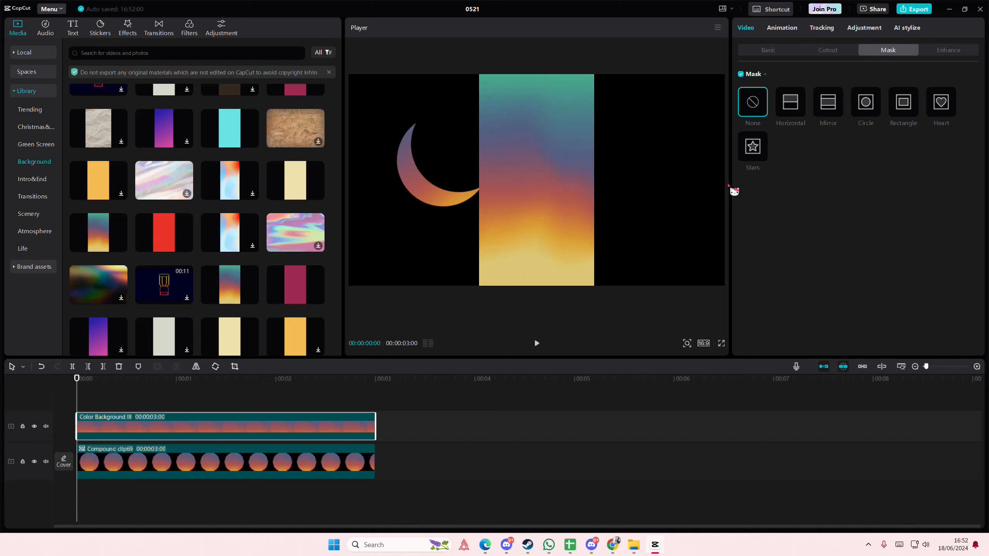
pyautogui.click(864, 102)
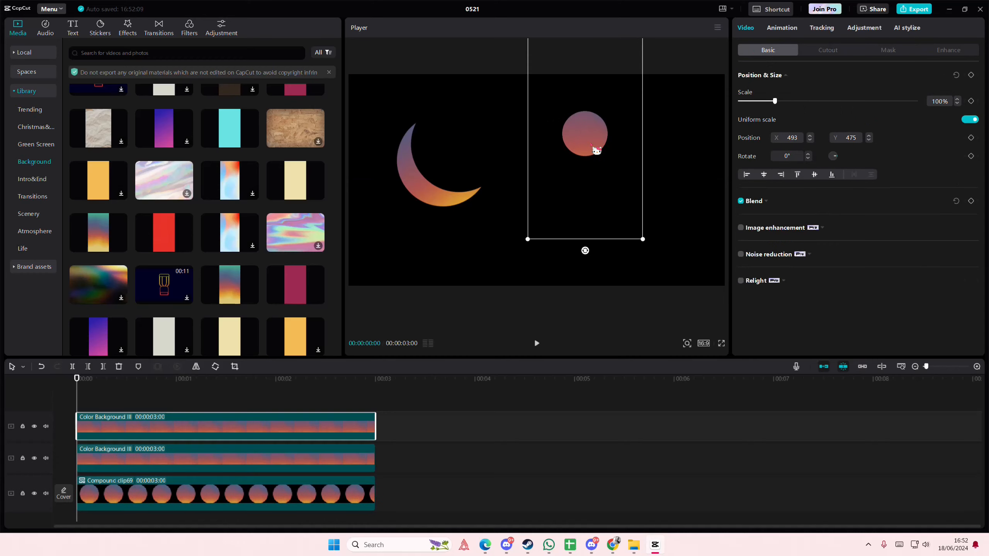
pyautogui.moveTo(584, 133); pyautogui.dragTo(549, 160)
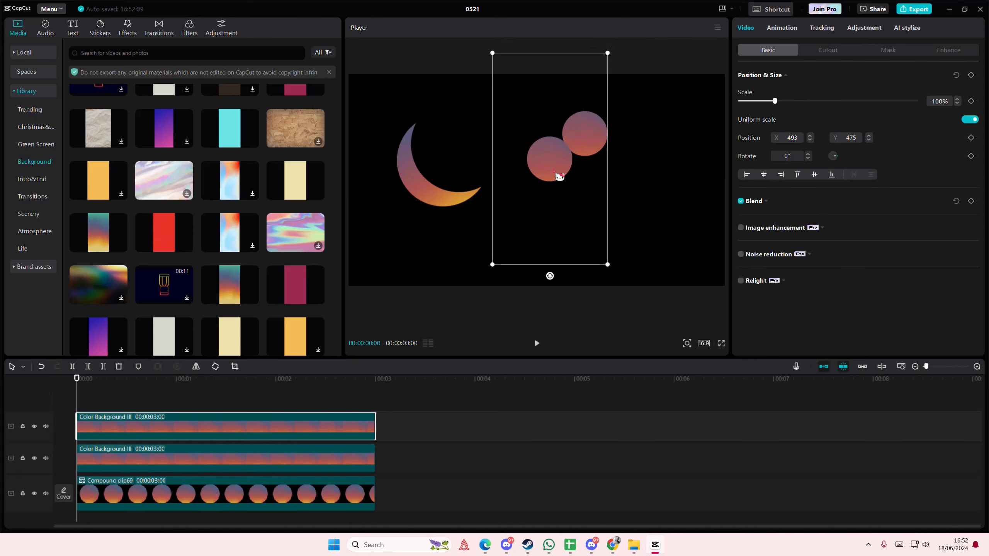
pyautogui.moveTo(558, 177); pyautogui.dragTo(621, 180)
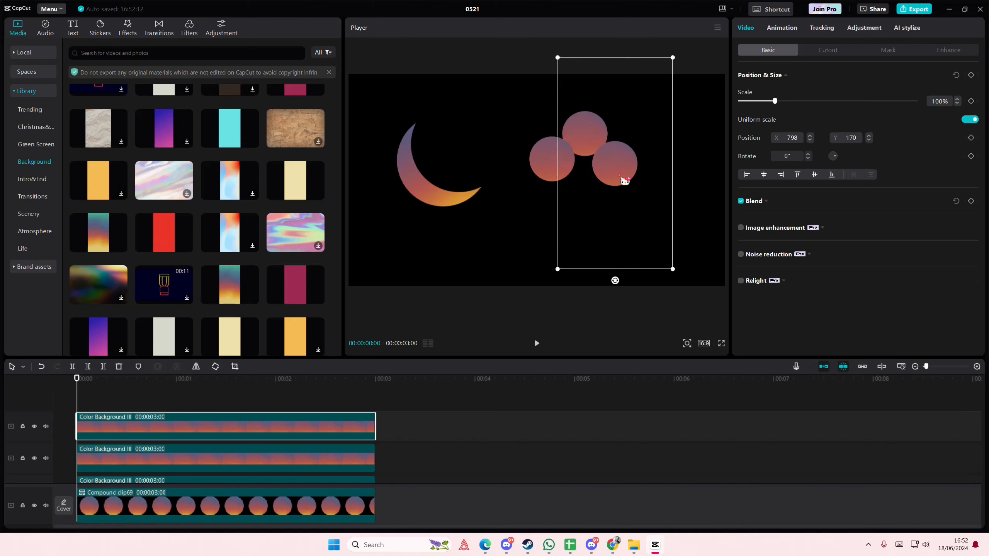
pyautogui.moveTo(622, 181); pyautogui.dragTo(565, 216)
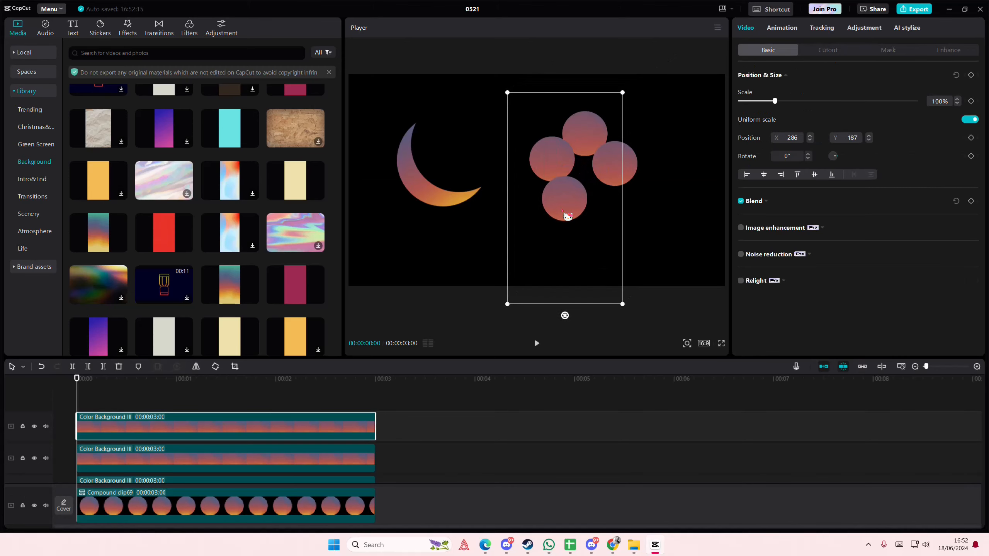
pyautogui.moveTo(564, 216); pyautogui.dragTo(609, 213)
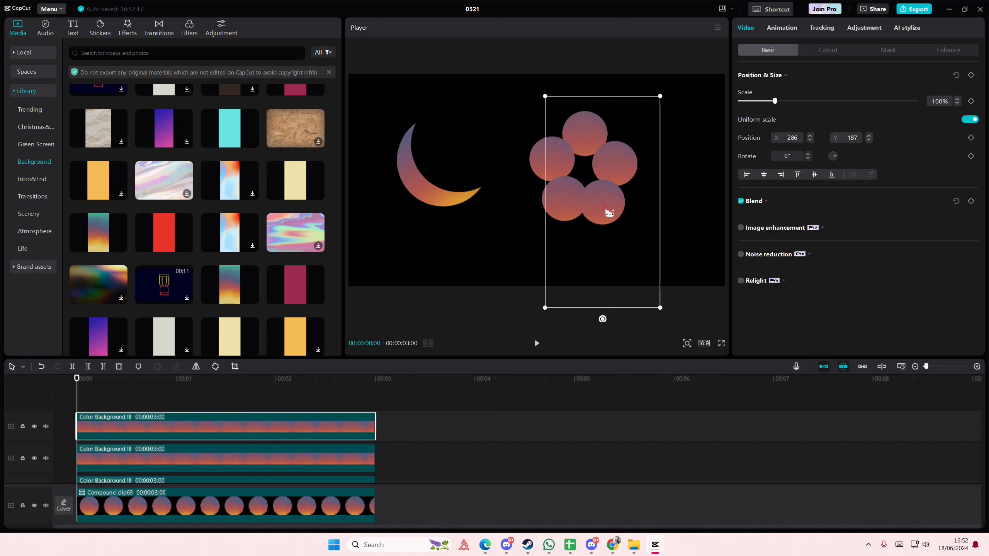
pyautogui.moveTo(608, 212); pyautogui.dragTo(583, 182)
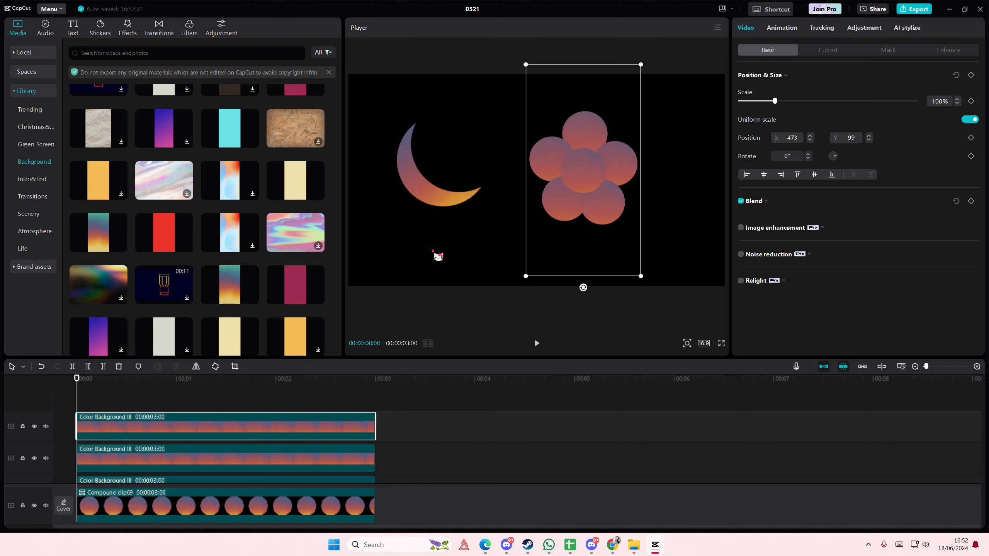
pyautogui.scroll(-3)
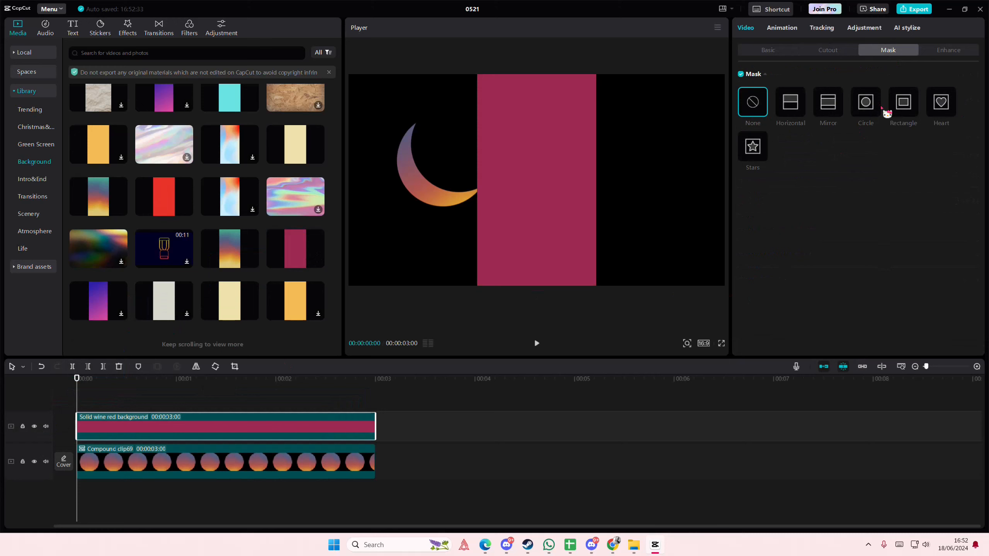
# Circle-mask the wine-red layer, arrange five petals around an orange centre, and add Color Background III.
pyautogui.click(865, 102)
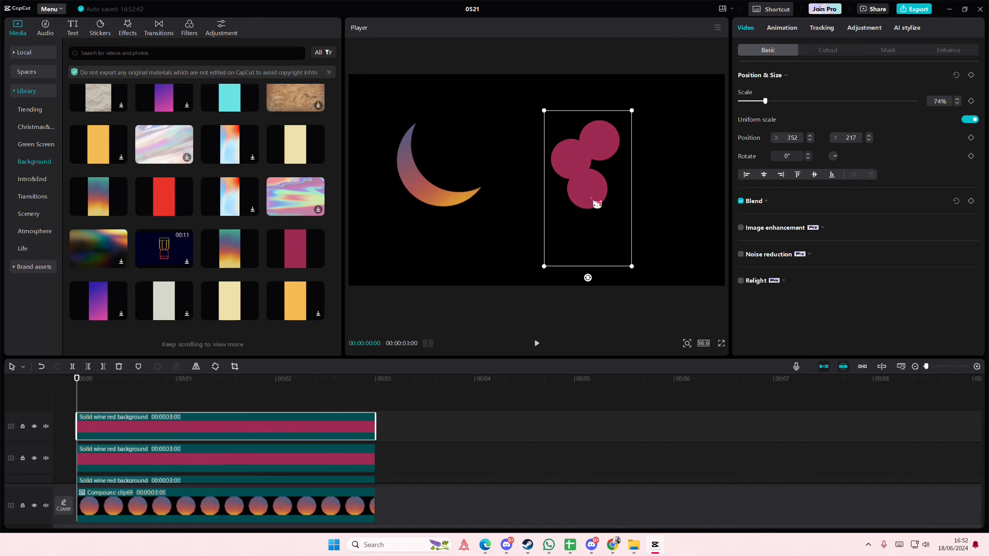
pyautogui.moveTo(595, 203); pyautogui.dragTo(631, 185)
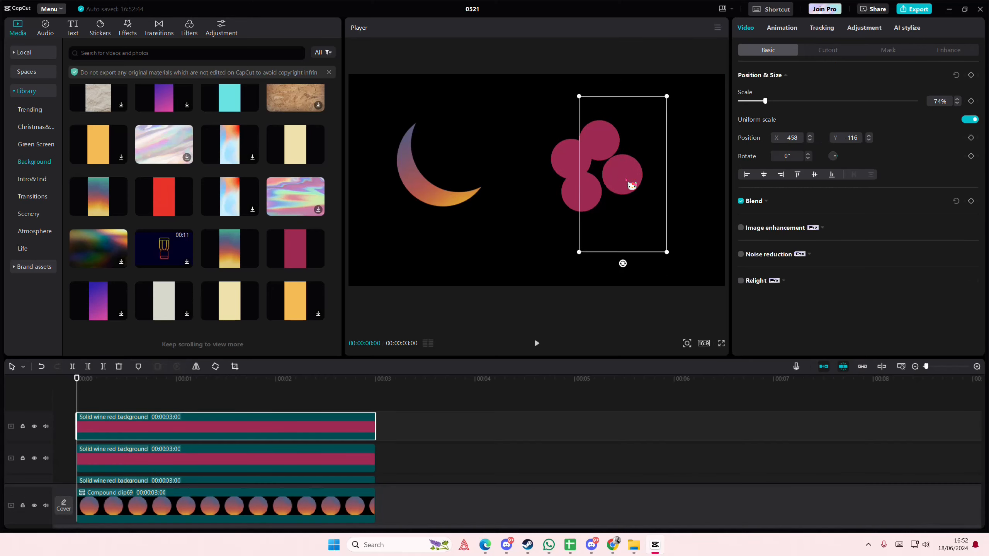
pyautogui.moveTo(602, 176); pyautogui.dragTo(629, 160)
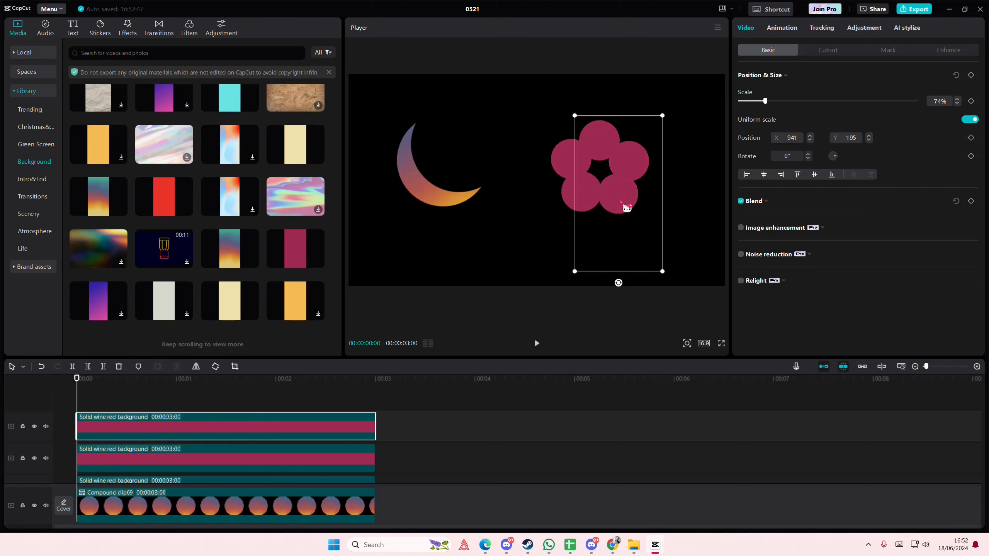
pyautogui.moveTo(626, 208); pyautogui.dragTo(611, 184)
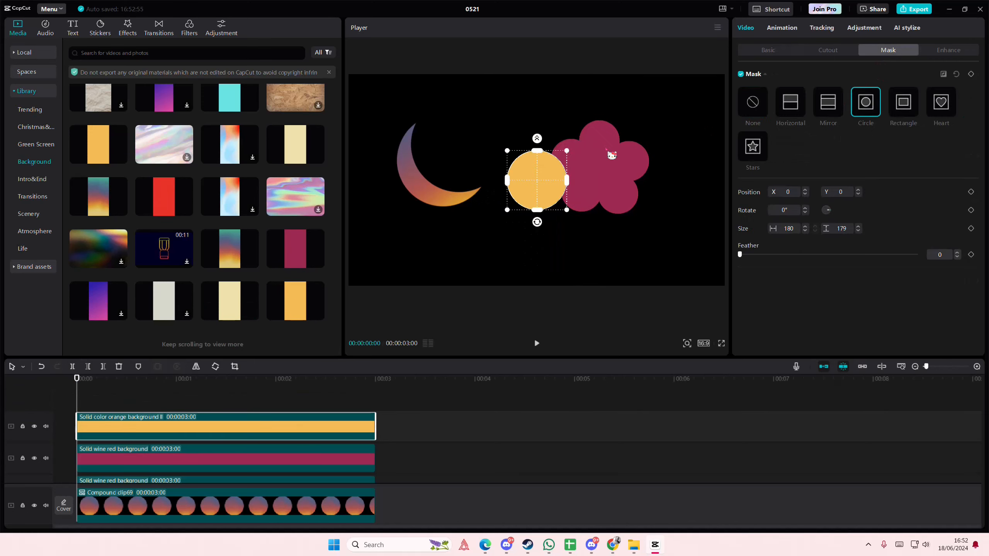
pyautogui.click(767, 50)
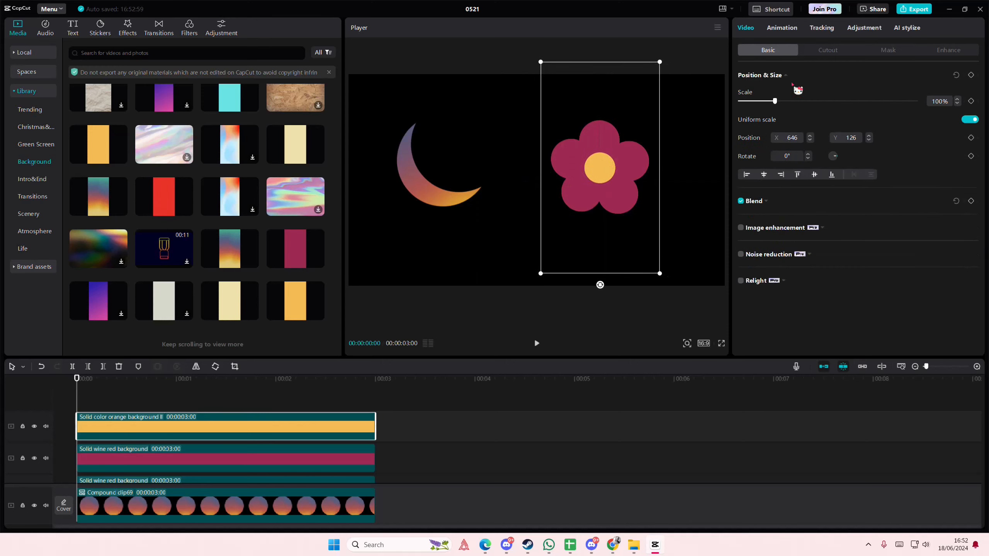
pyautogui.moveTo(774, 101); pyautogui.dragTo(797, 101)
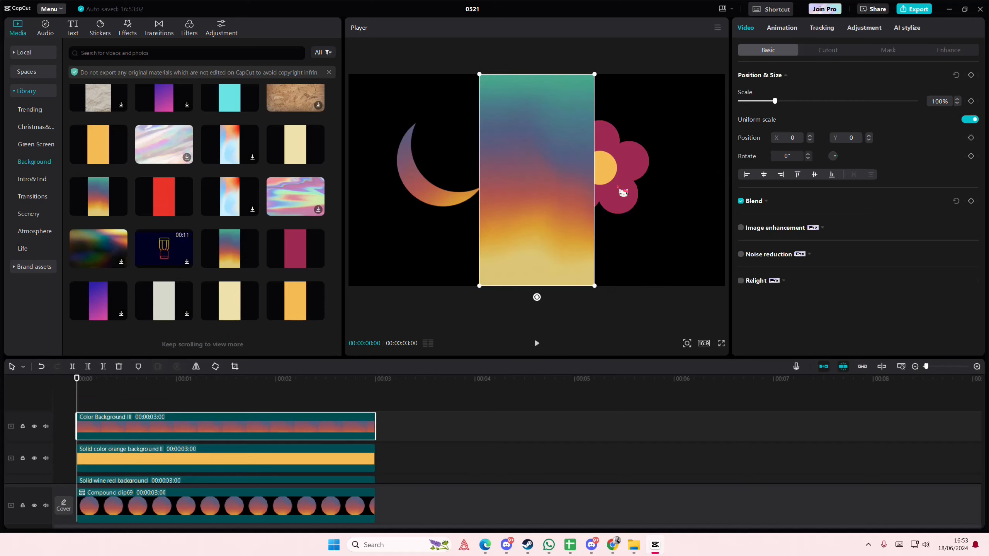
# Heart-mask the gradient layer, rotate a copy 180°, and position it into the cloud.
pyautogui.click(940, 102)
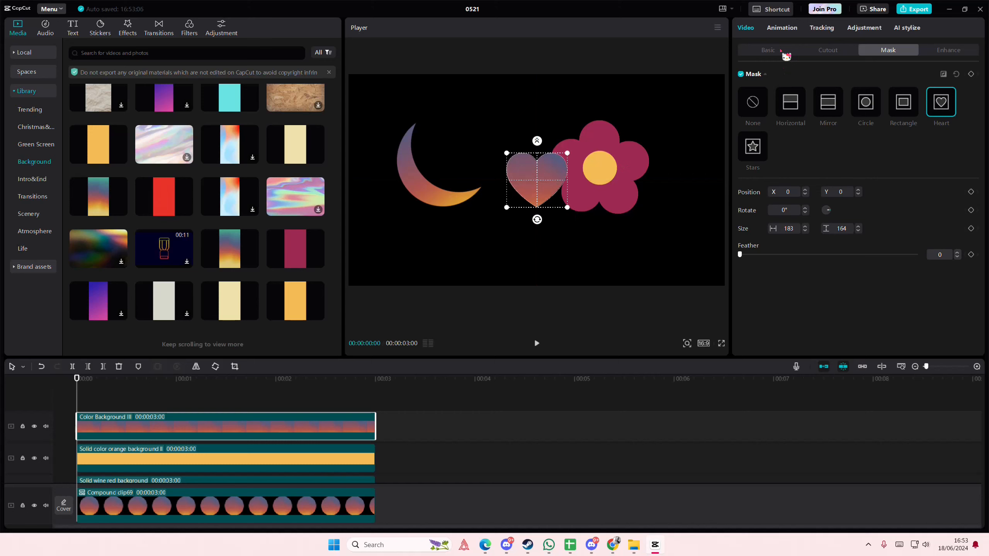
pyautogui.click(767, 49)
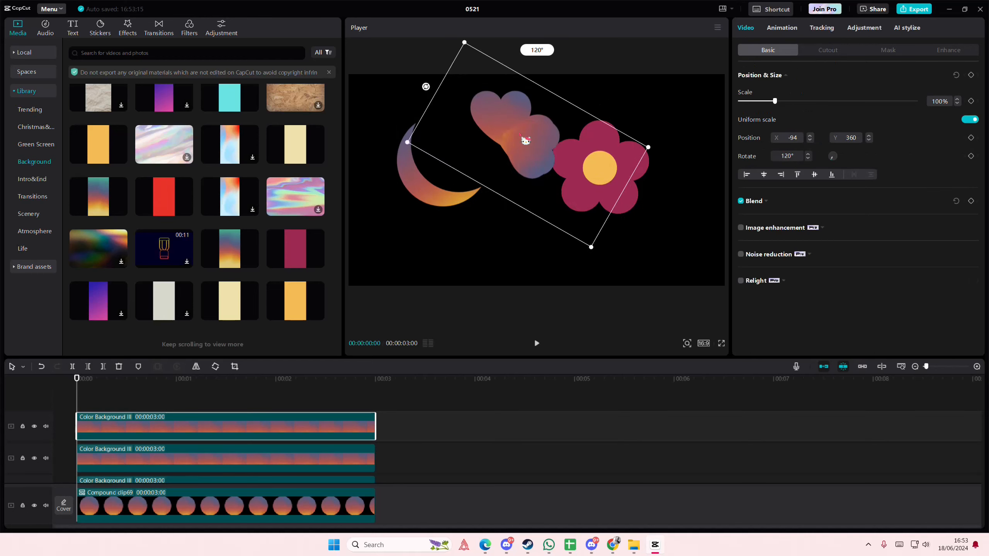
pyautogui.moveTo(465, 42); pyautogui.dragTo(454, 49)
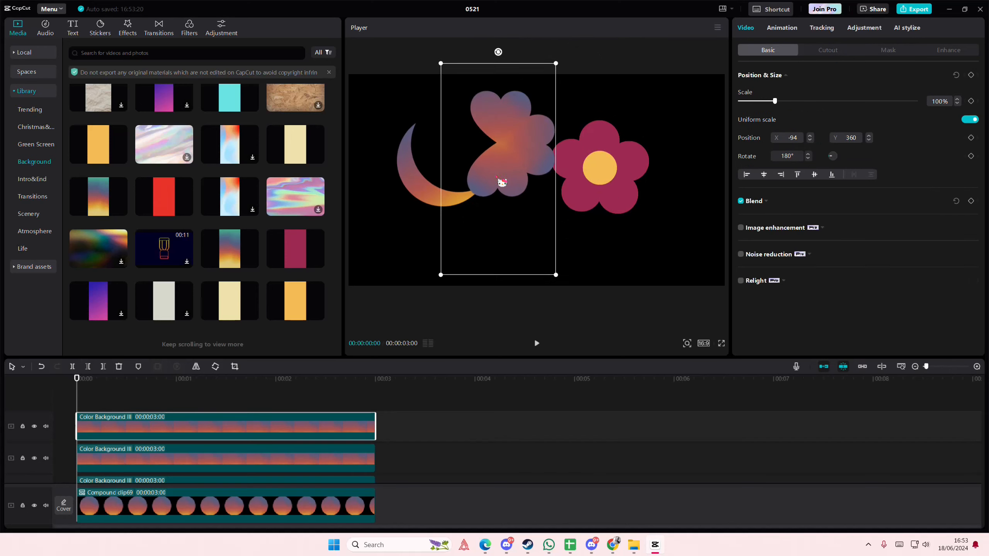
pyautogui.moveTo(501, 182); pyautogui.dragTo(506, 184)
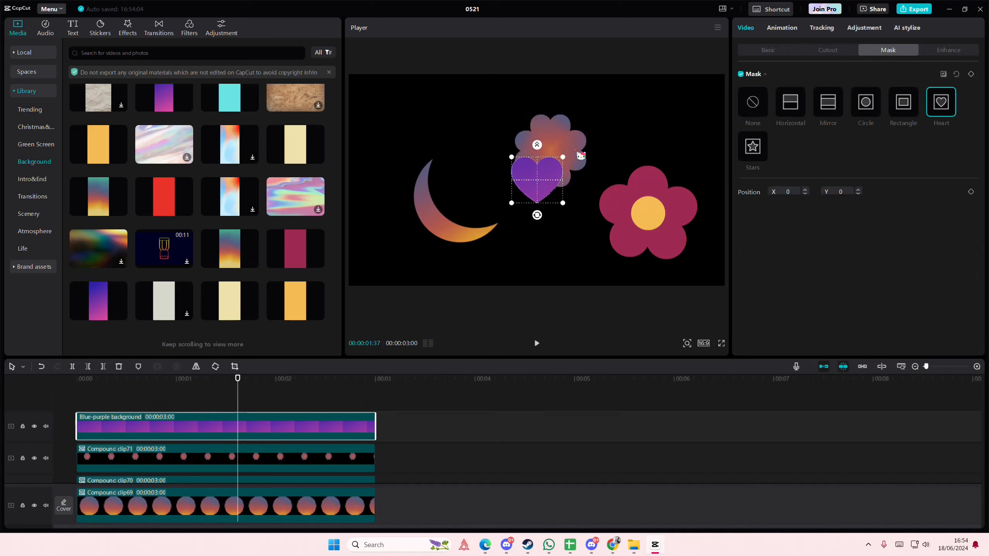
# Enlarge the purple heart at top-left, then add orange stars scaled to 47% beside the moon.
pyautogui.moveTo(536, 178); pyautogui.dragTo(537, 132)
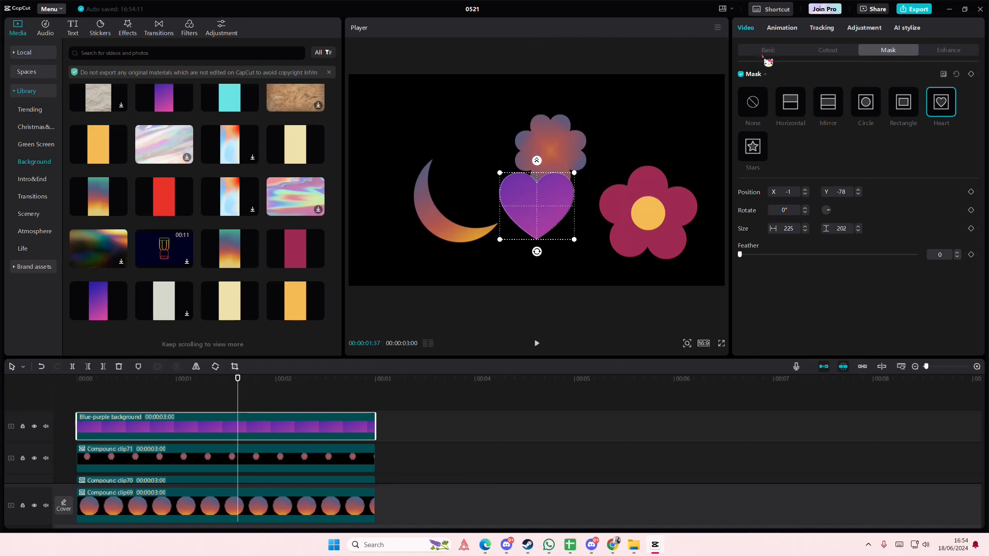
pyautogui.click(767, 50)
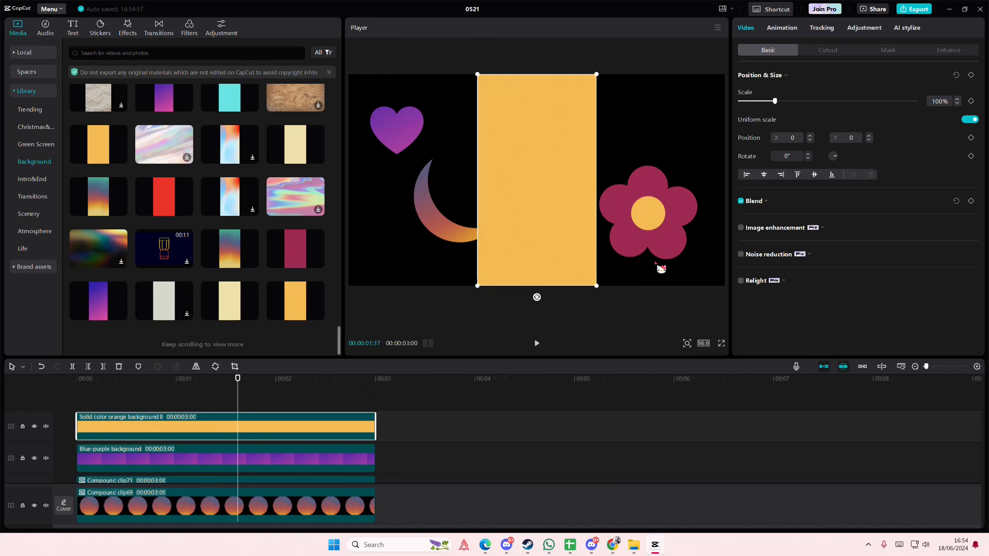
pyautogui.click(888, 50)
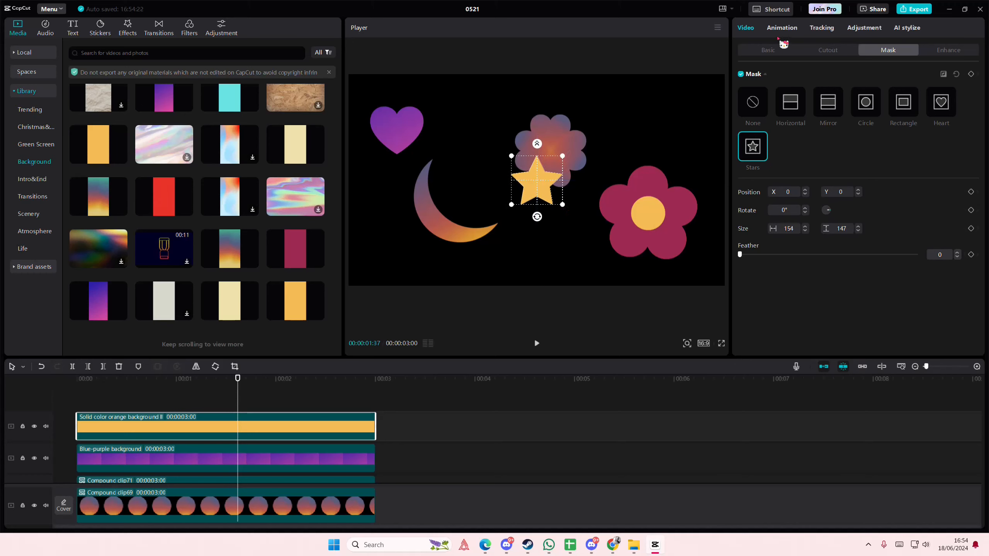
pyautogui.click(767, 50)
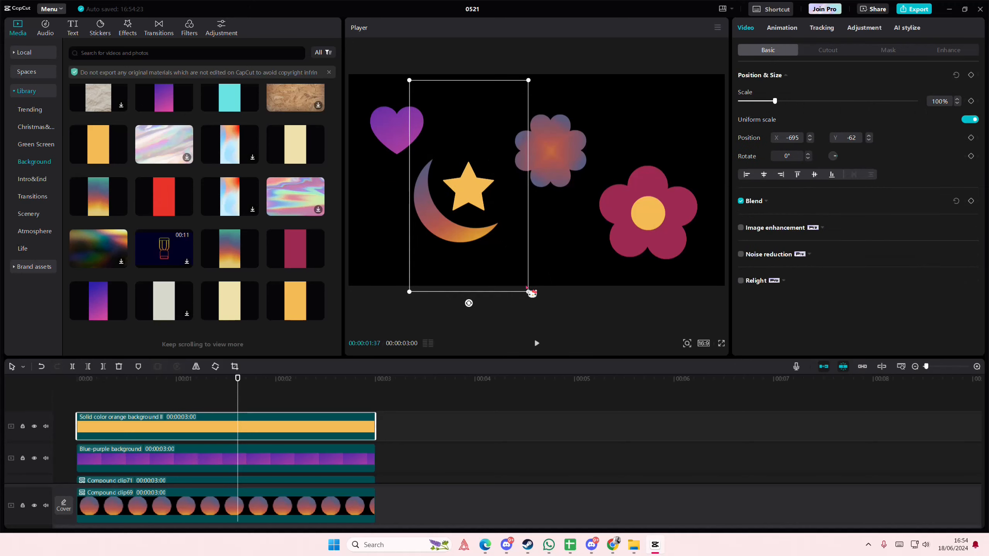
pyautogui.moveTo(531, 291); pyautogui.dragTo(503, 243)
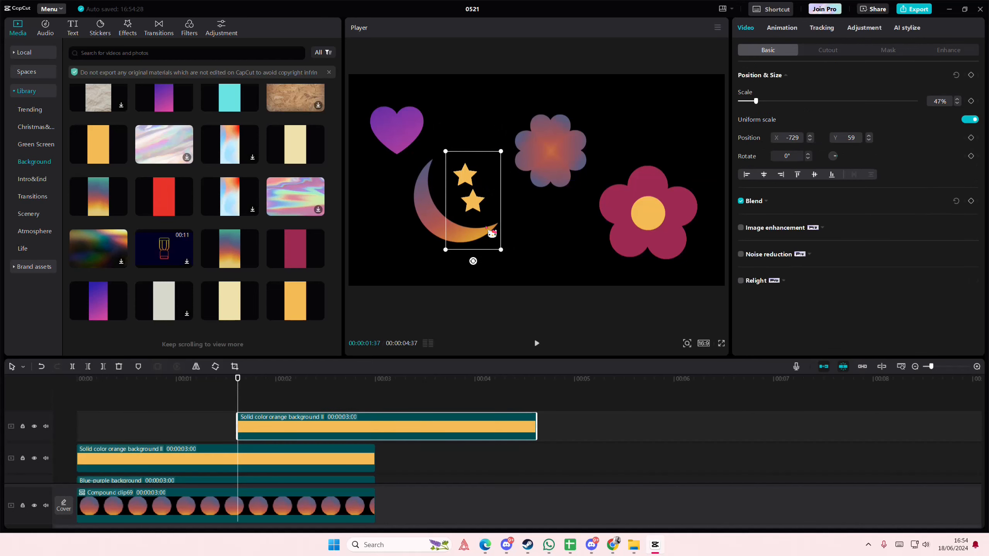
pyautogui.moveTo(501, 151); pyautogui.dragTo(486, 175)
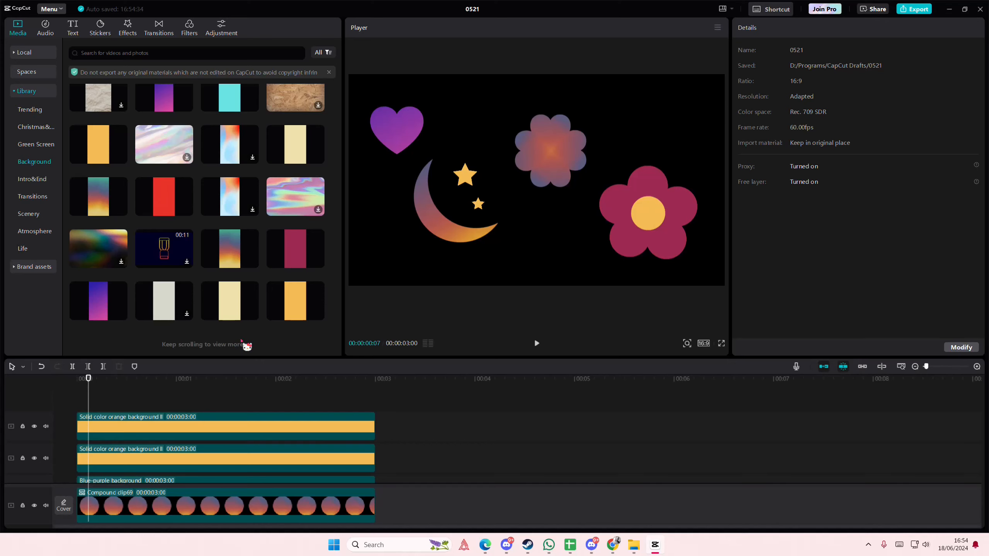
pyautogui.moveTo(829, 494)
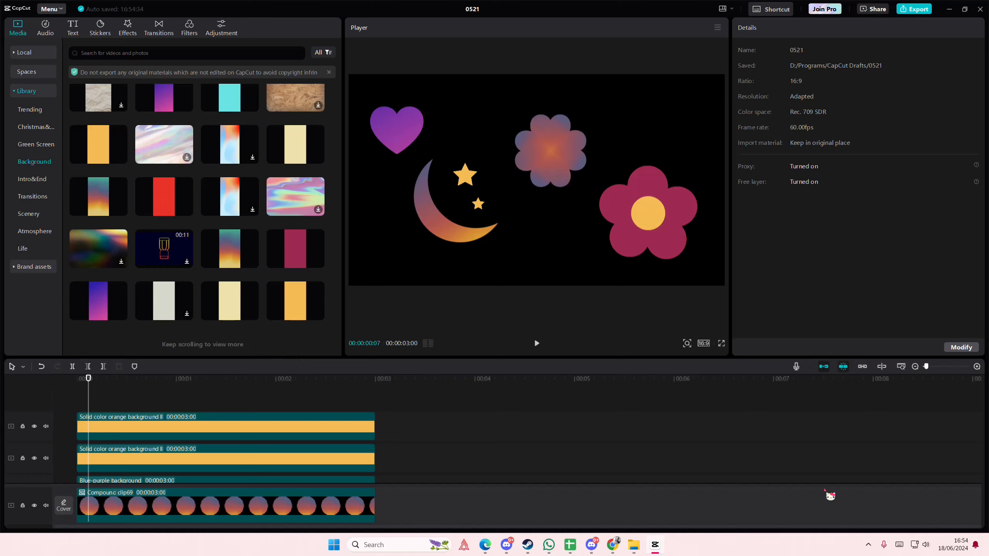